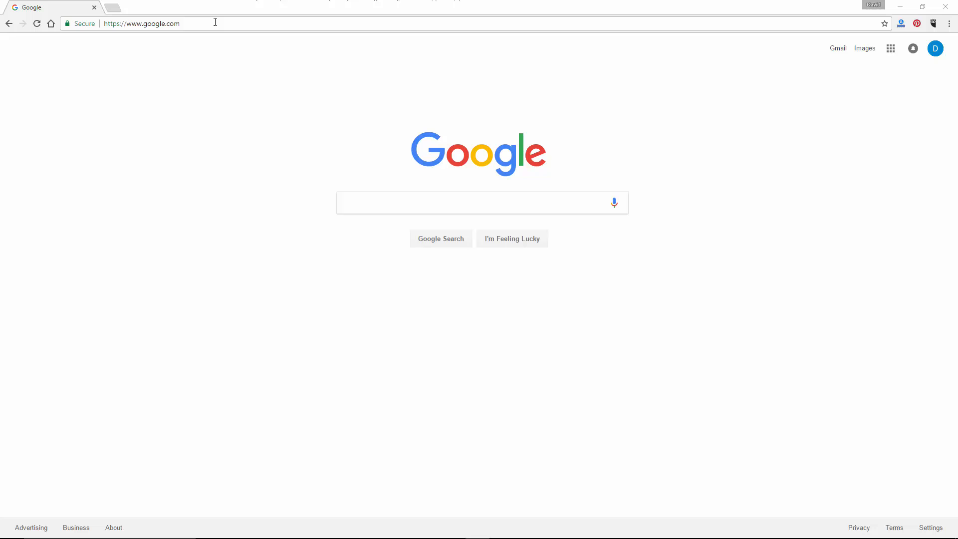
Load unrealengine.com in Chrome's address bar
text(unrealengine.com)
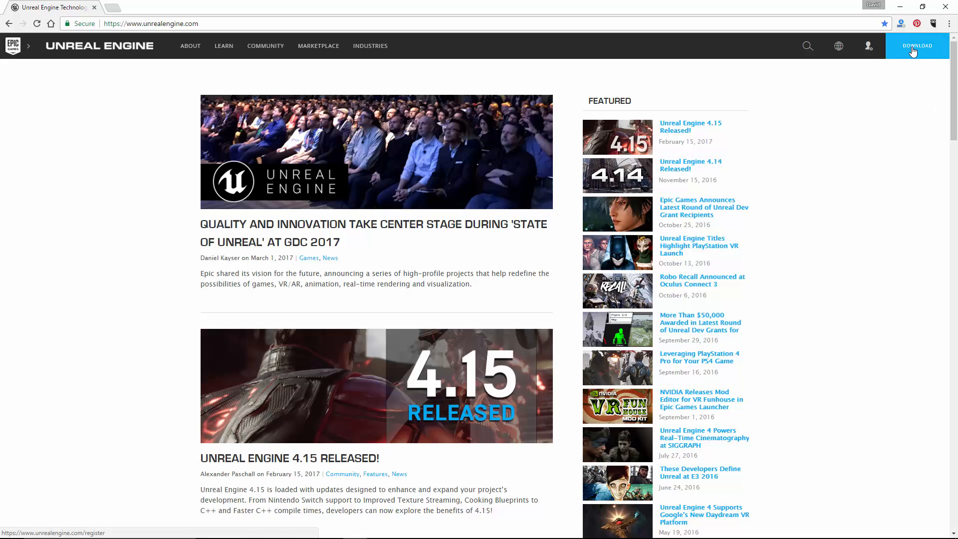
Start the Unreal Engine download and register a new Epic Games account, accepting the terms
click(917, 45)
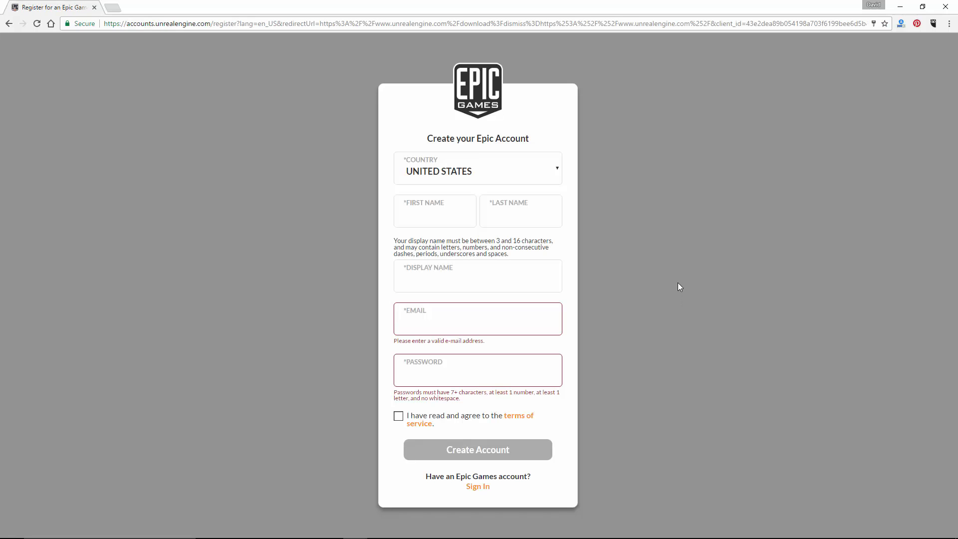
mouse_move(793, 278)
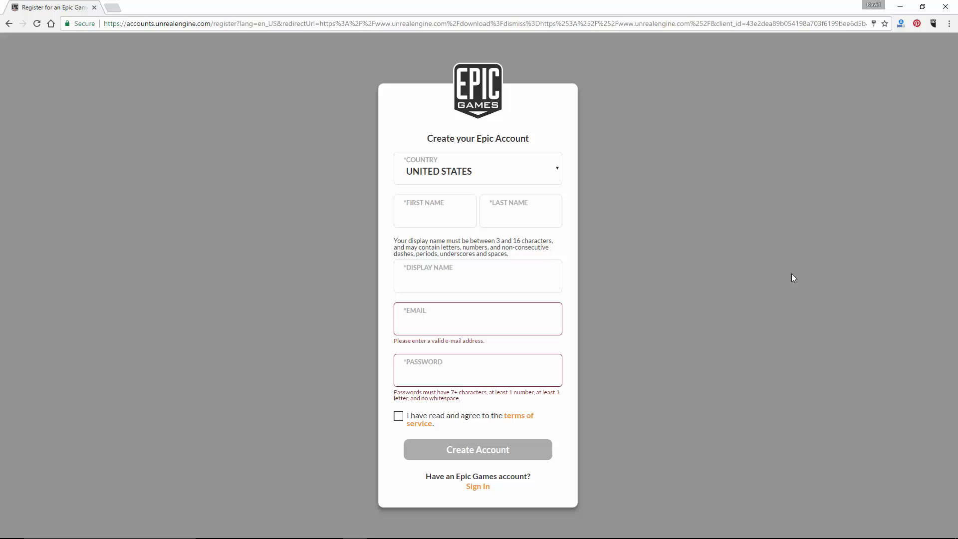
mouse_move(520, 167)
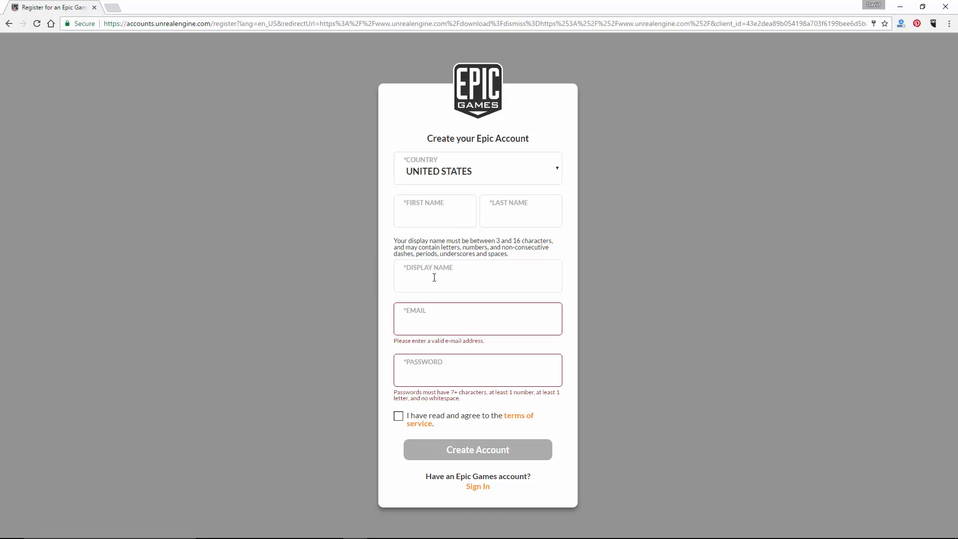
mouse_move(452, 328)
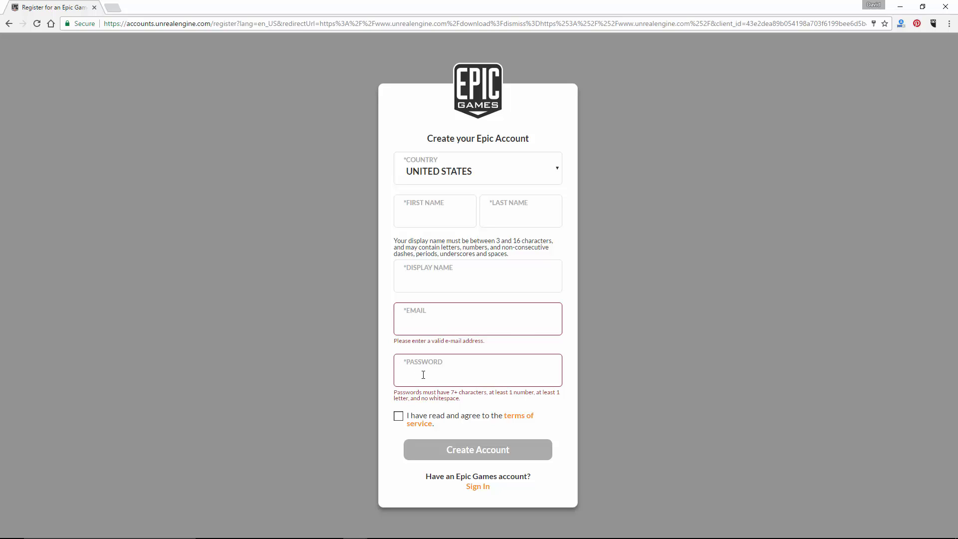
mouse_move(454, 422)
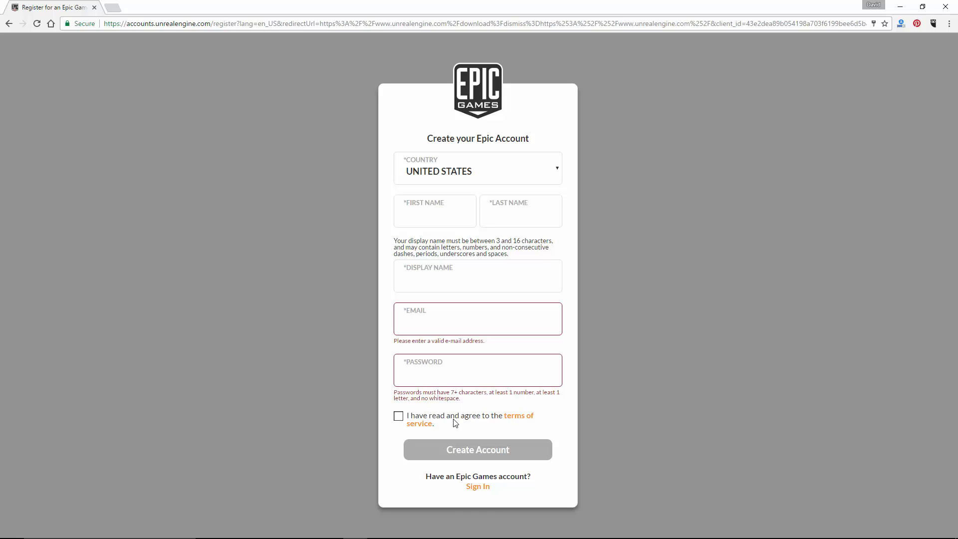
click(398, 416)
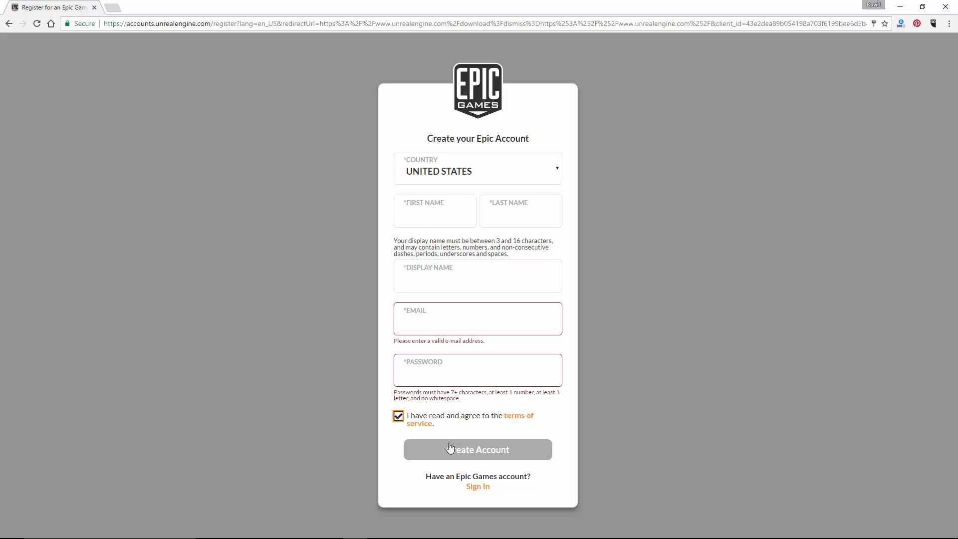
mouse_move(461, 453)
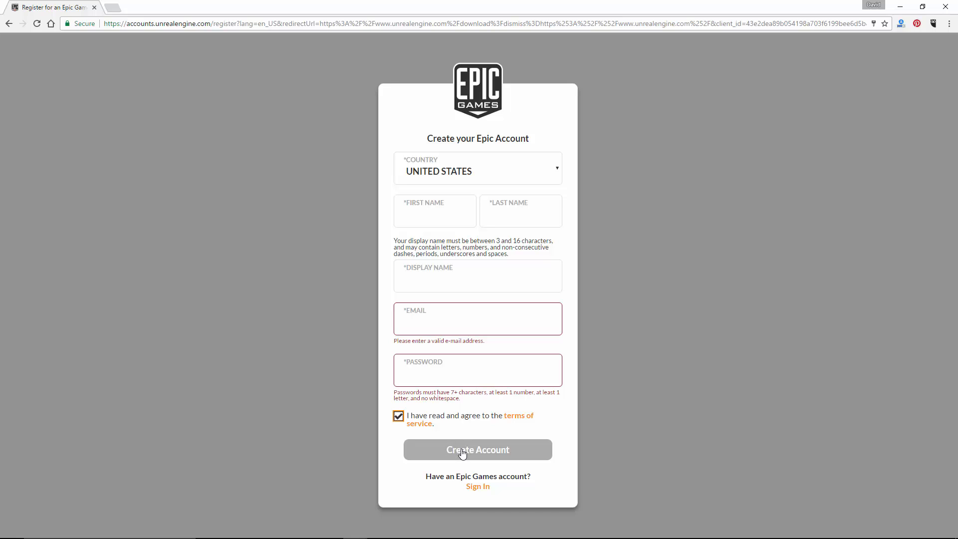
click(478, 449)
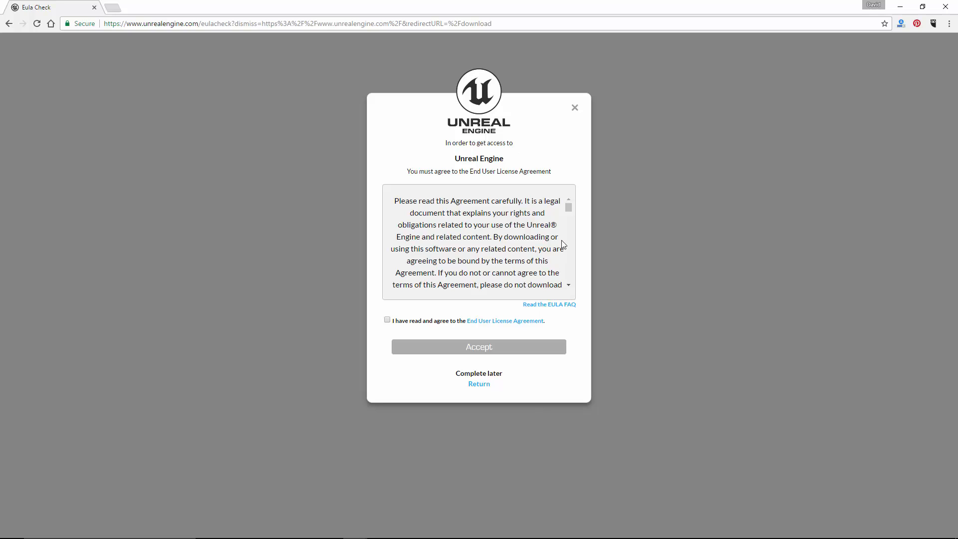
Agree to the Unreal Engine End User License Agreement and accept it
click(387, 319)
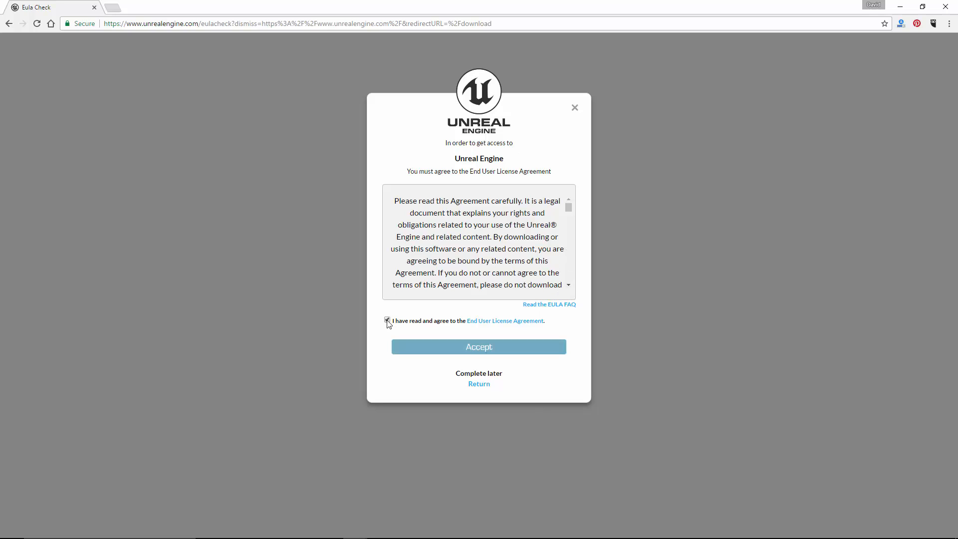
click(479, 347)
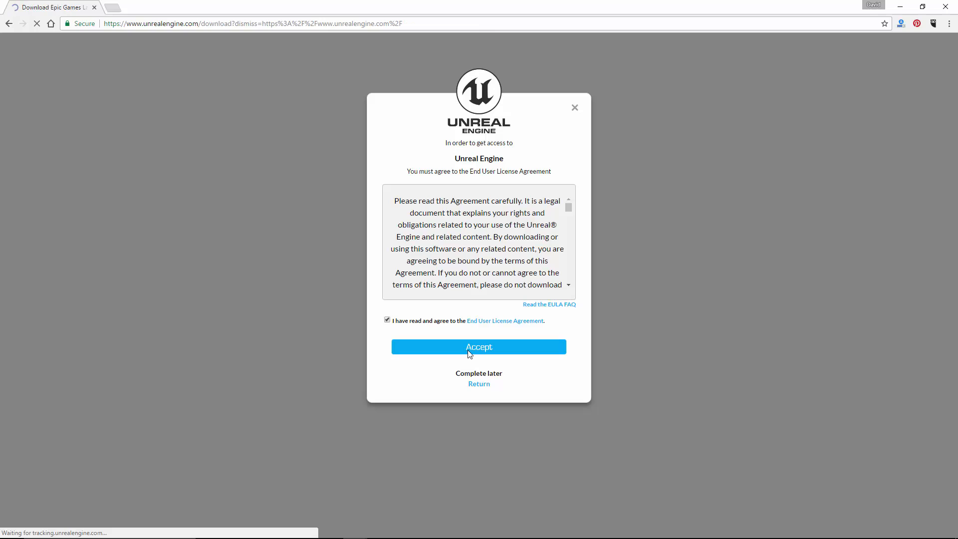
click(478, 346)
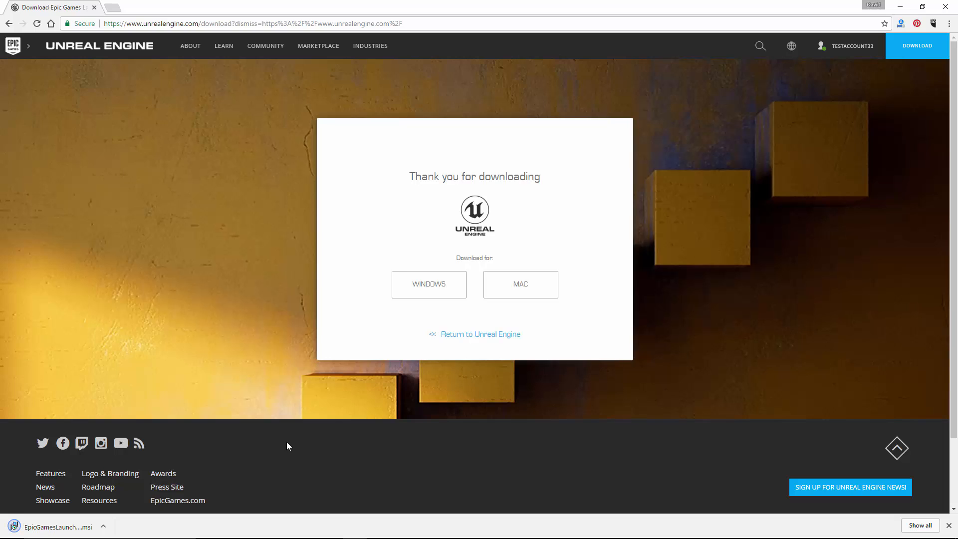
mouse_move(190, 410)
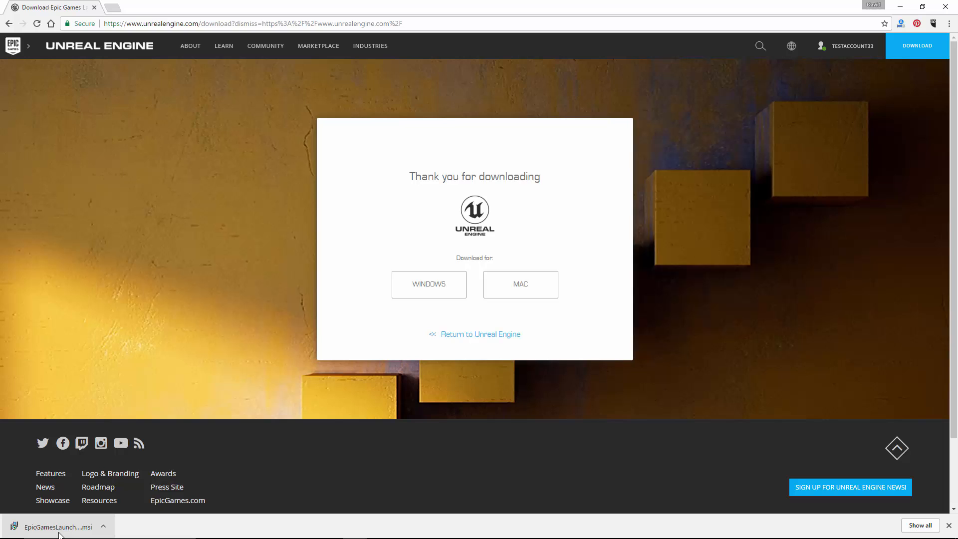
Run the EpicGamesLauncher .msi and install it into C:\Program Files (x86)\Epic Games\
click(58, 527)
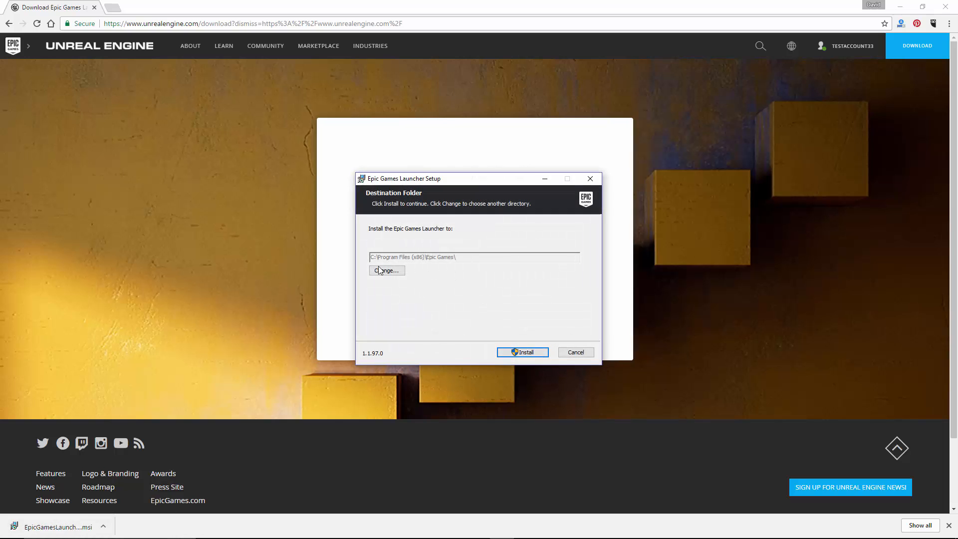
click(522, 352)
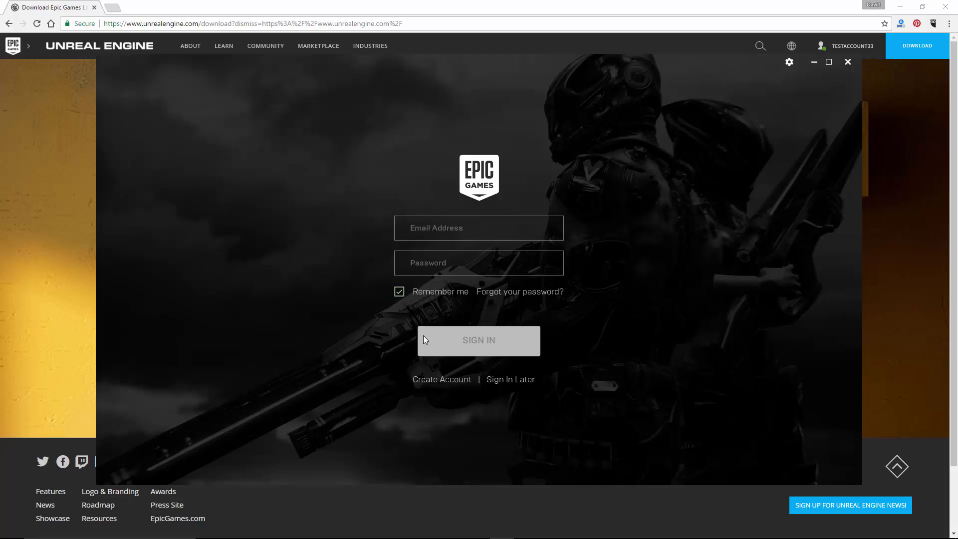
mouse_move(473, 187)
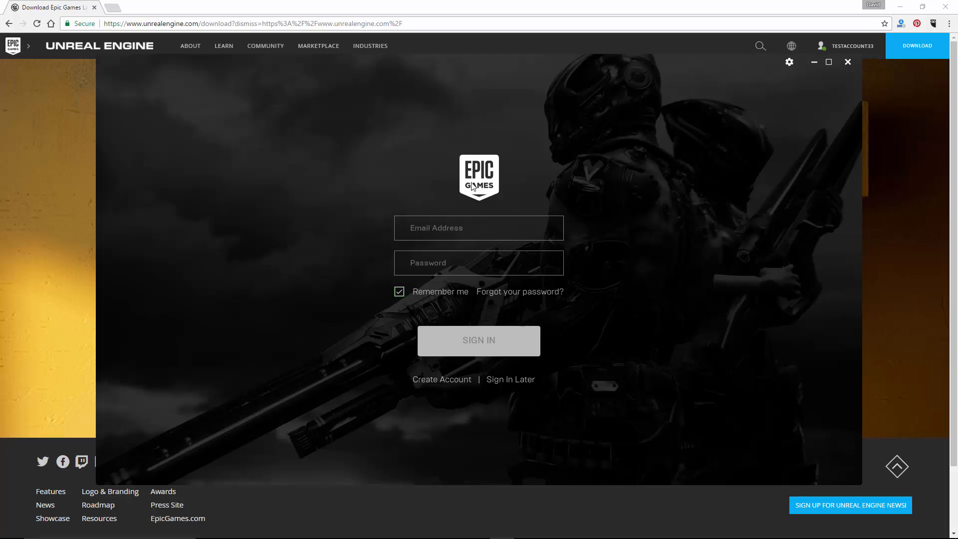
mouse_move(474, 186)
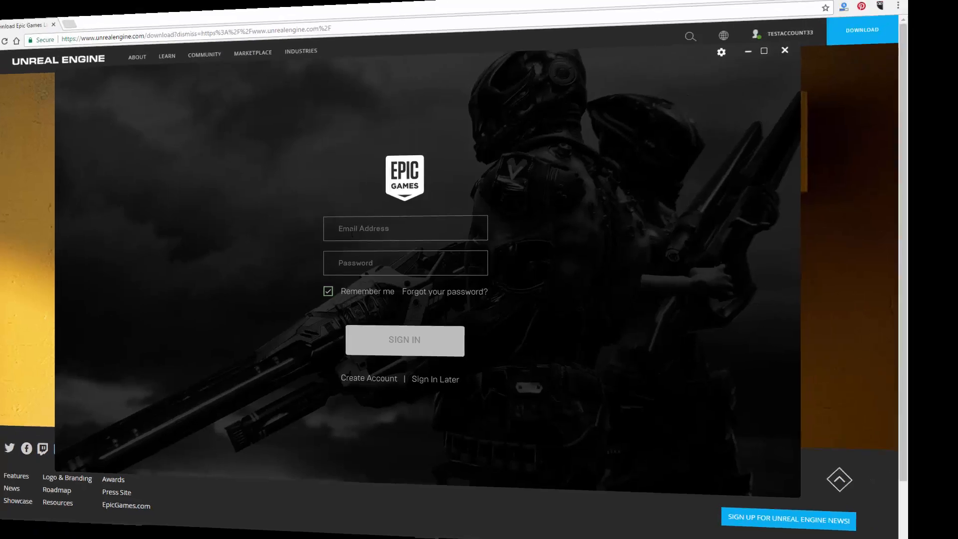
Sign in to the launcher with the Epic Games account credentials
click(404, 340)
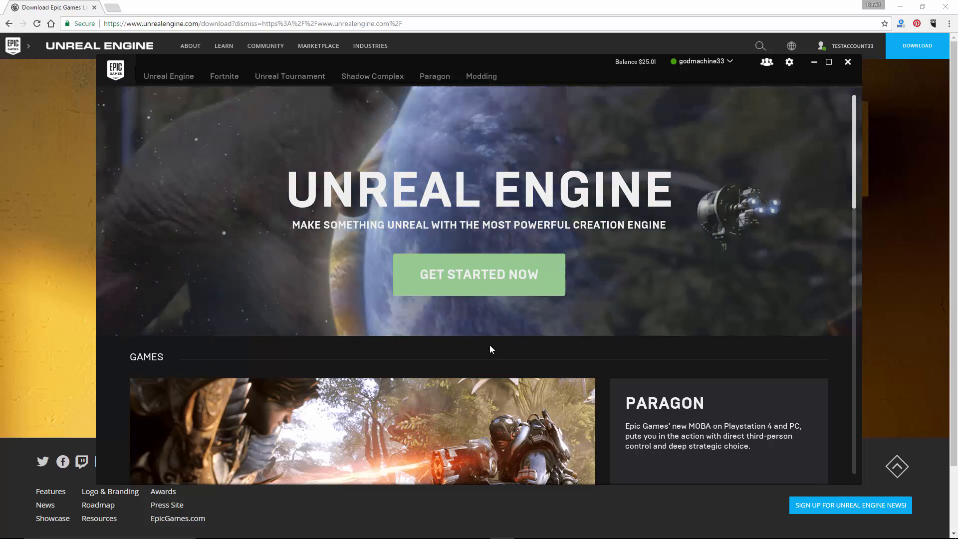
In the Unreal Engine section, start installing engine version 4.15.1
click(169, 76)
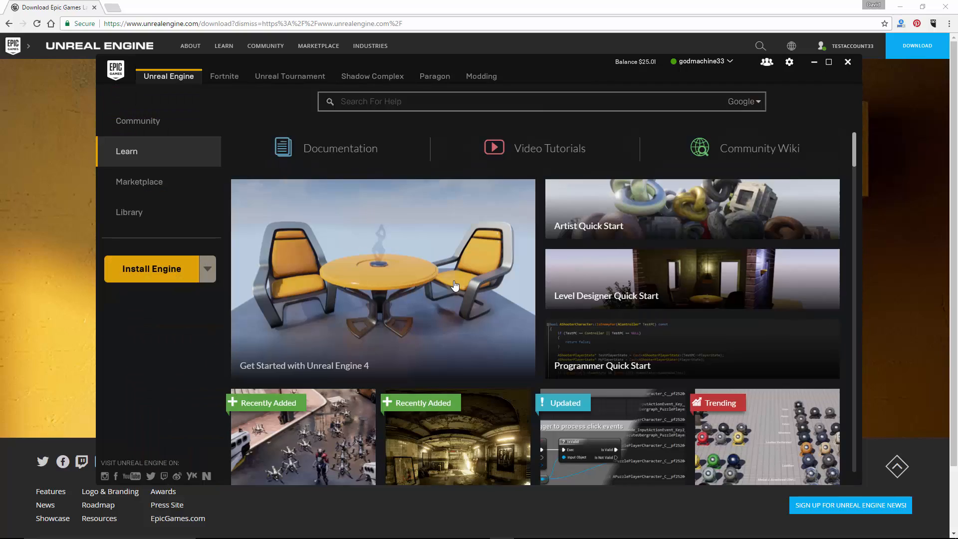
mouse_move(231, 295)
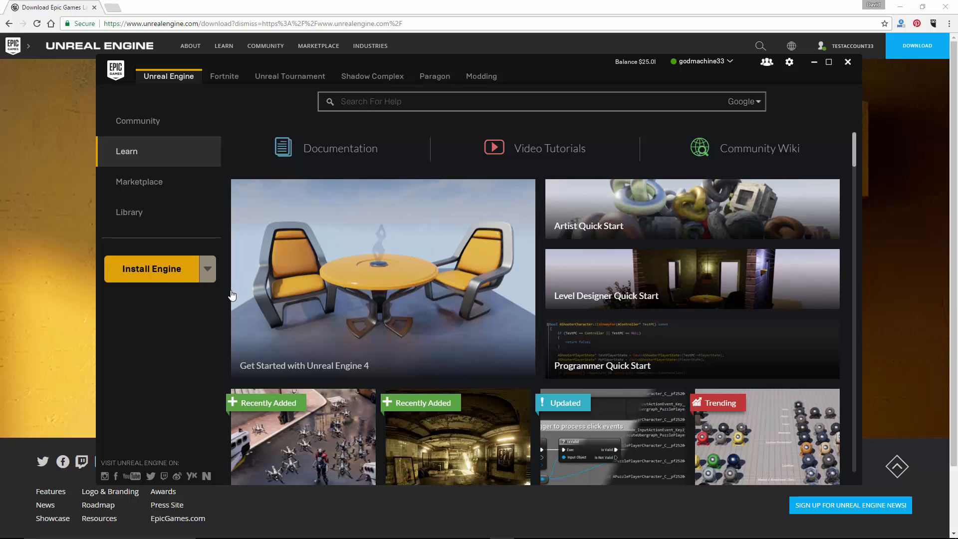
mouse_move(158, 274)
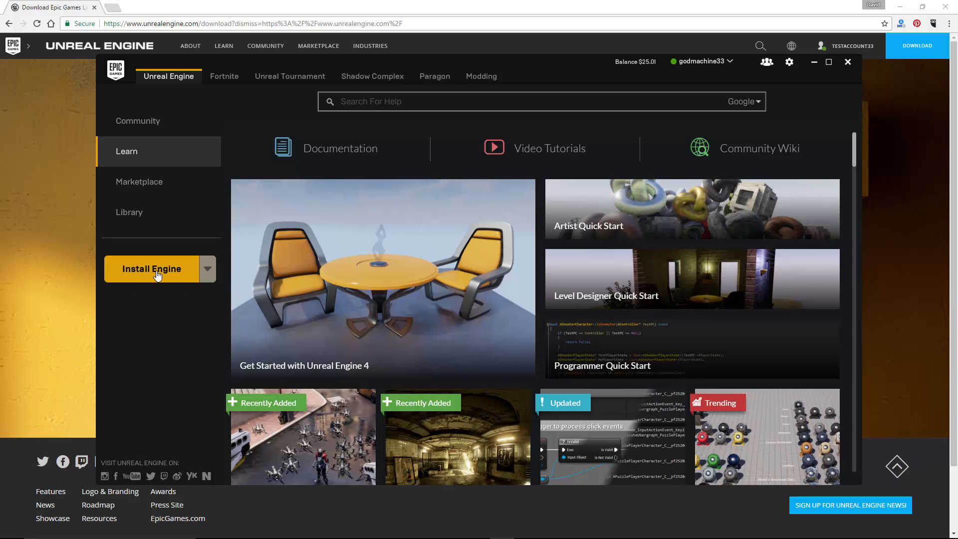
click(151, 269)
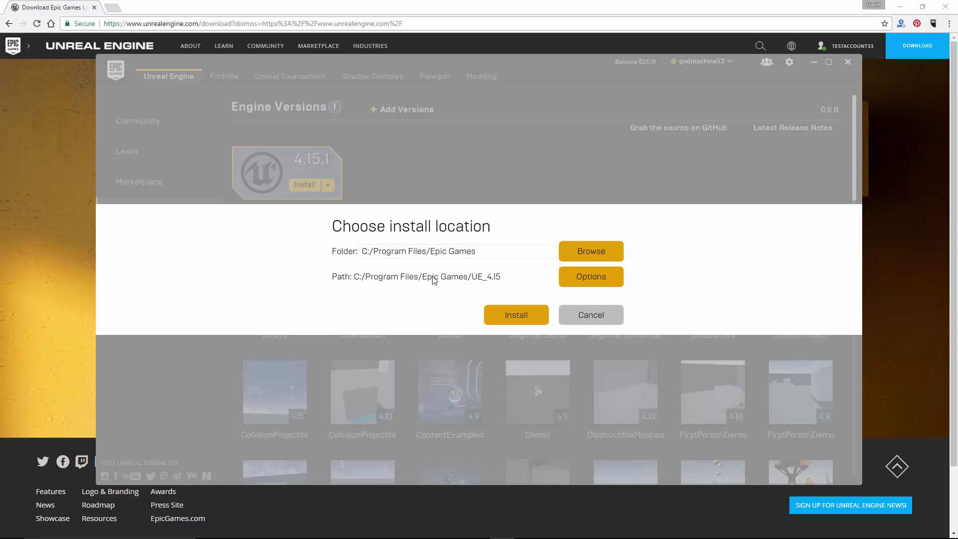
Confirm installing Unreal Engine 4.15.1 to C:/Program Files/Epic Games/UE_4.15
click(516, 315)
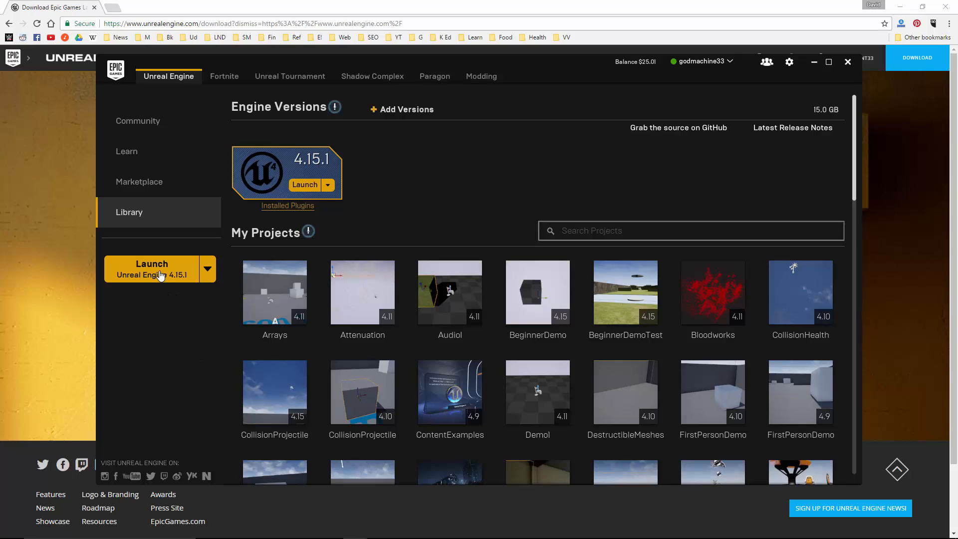
Launch Unreal Engine 4.15.1 from the launcher sidebar
click(152, 269)
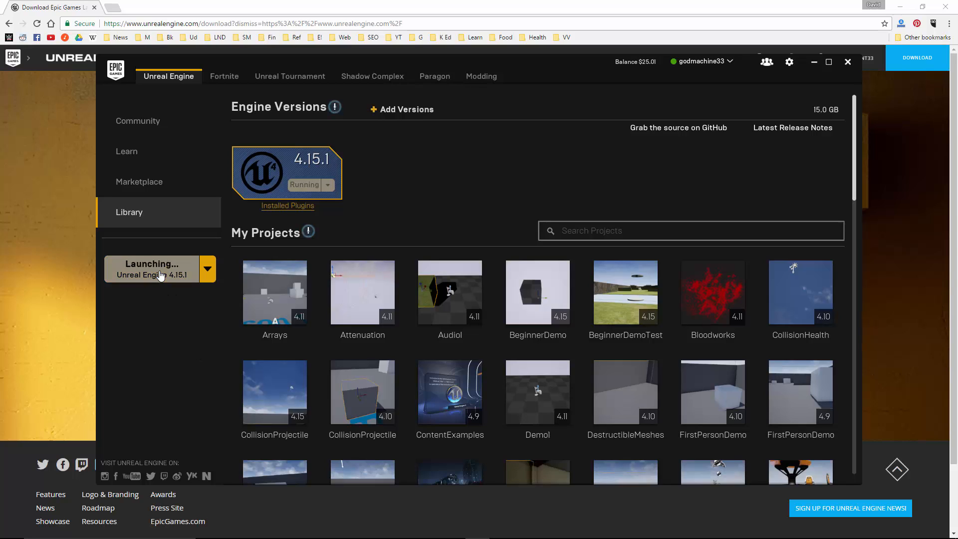